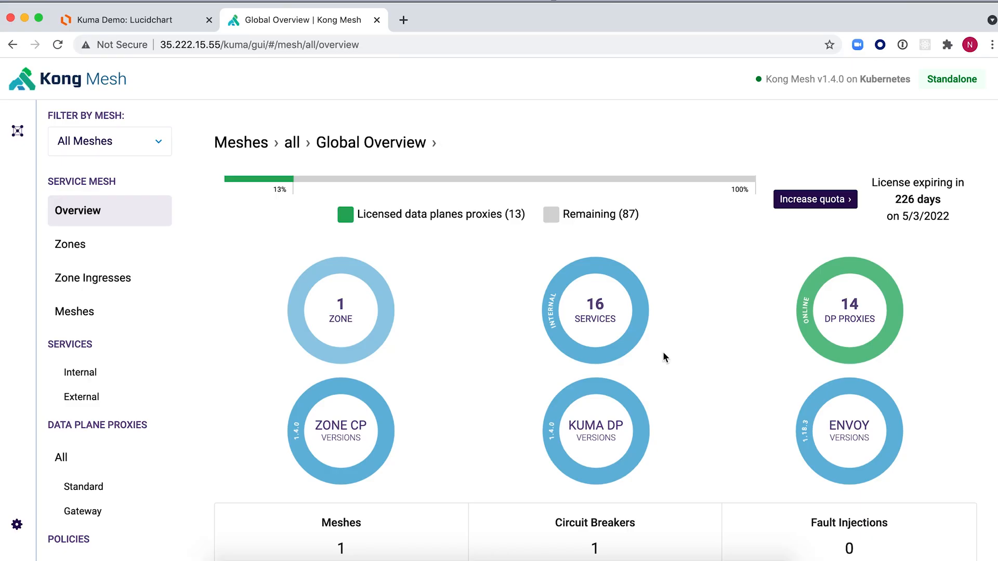
Send the Get blogs GraphQL query in Insomnia, returning four blog entries
{"action": "left_click", "coordinate": [74, 311]}
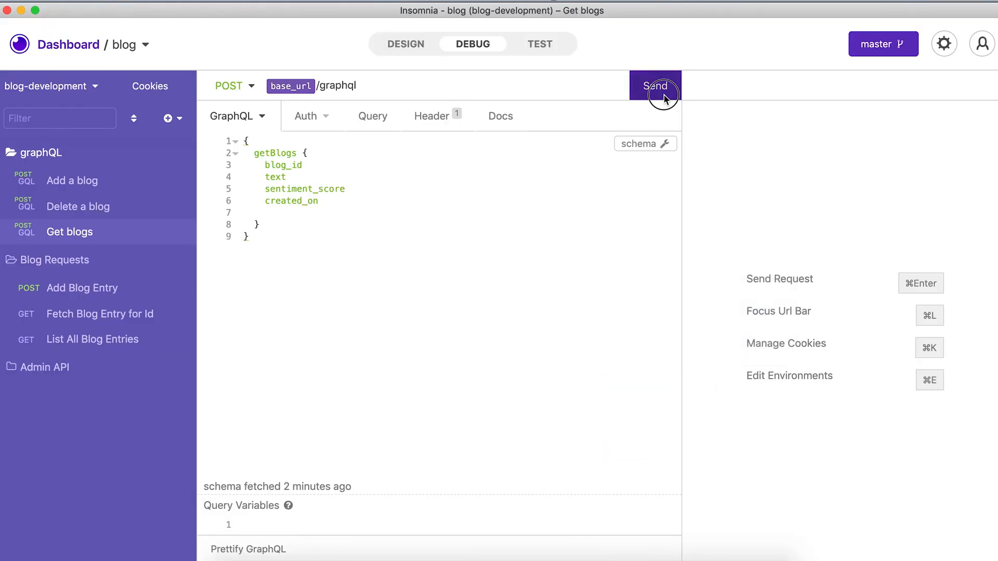
{"action": "left_click", "coordinate": [654, 86]}
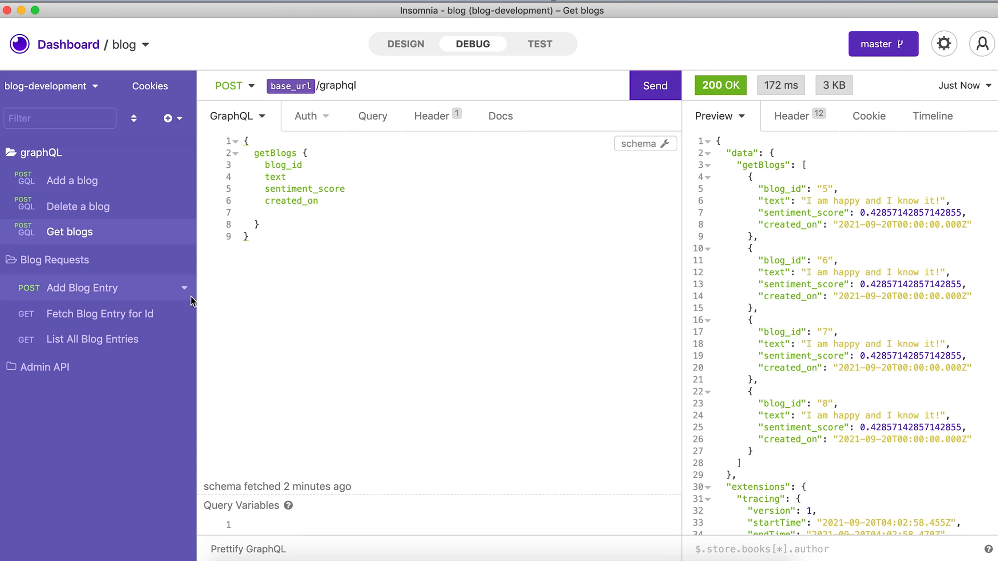
{"action": "left_click", "coordinate": [71, 180]}
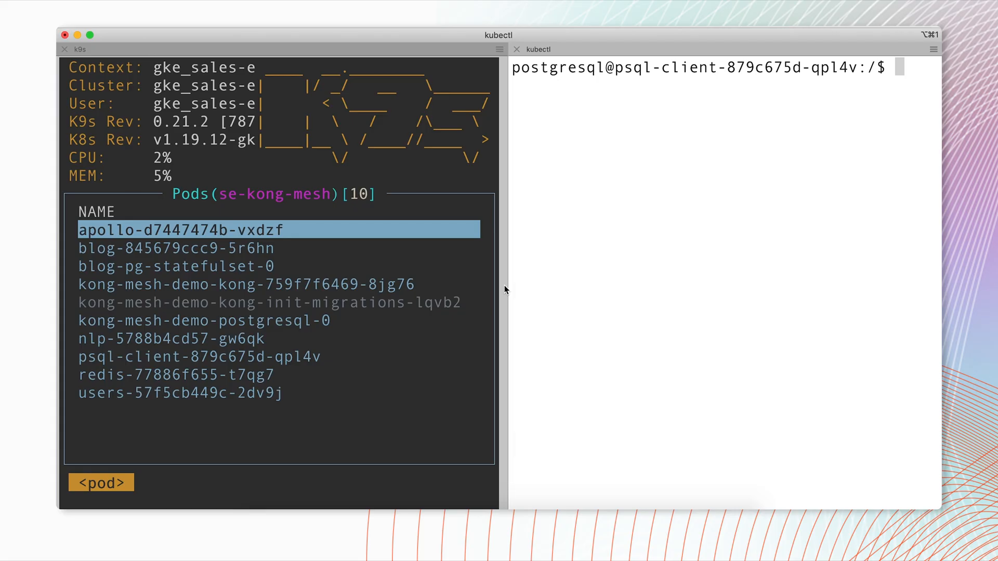
{"action": "mouse_move", "coordinate": [133, 371]}
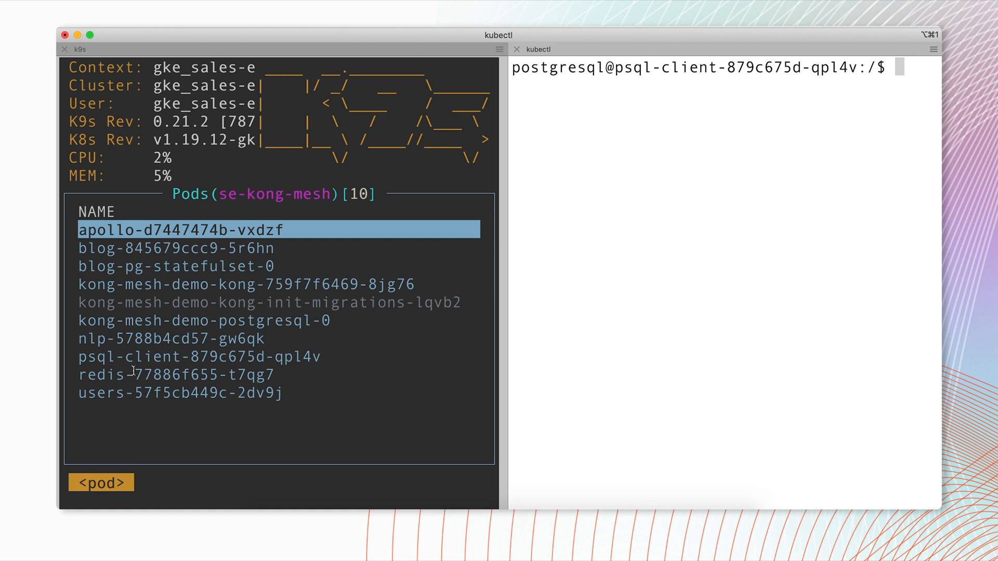
{"action": "mouse_move", "coordinate": [463, 226]}
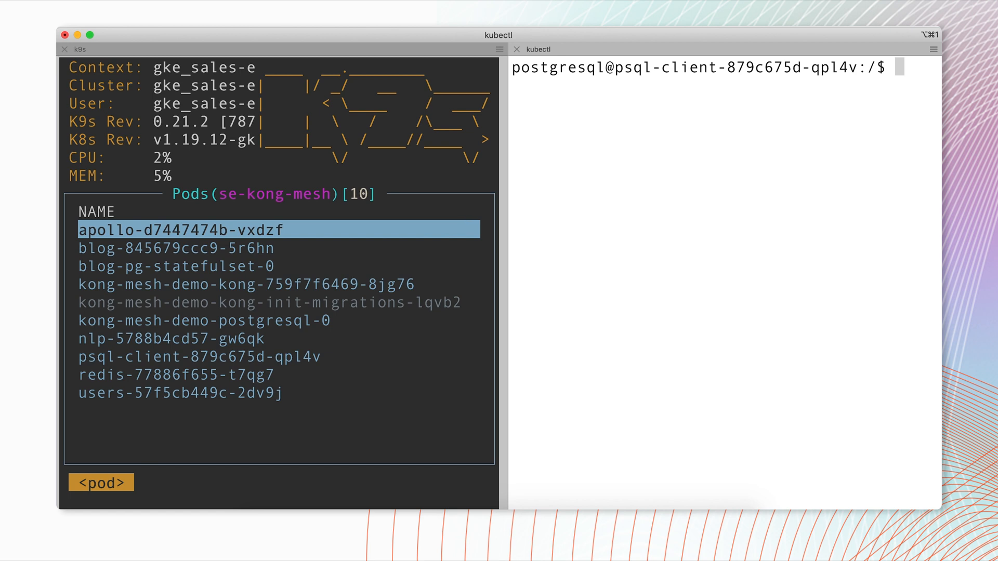
Connect to blogdb on blog-pg-service as pgadmin with psql, then exit the session
{"action": "type", "text": "psql -h blog-pg-service -d blogdb -U pgadmin -W"}
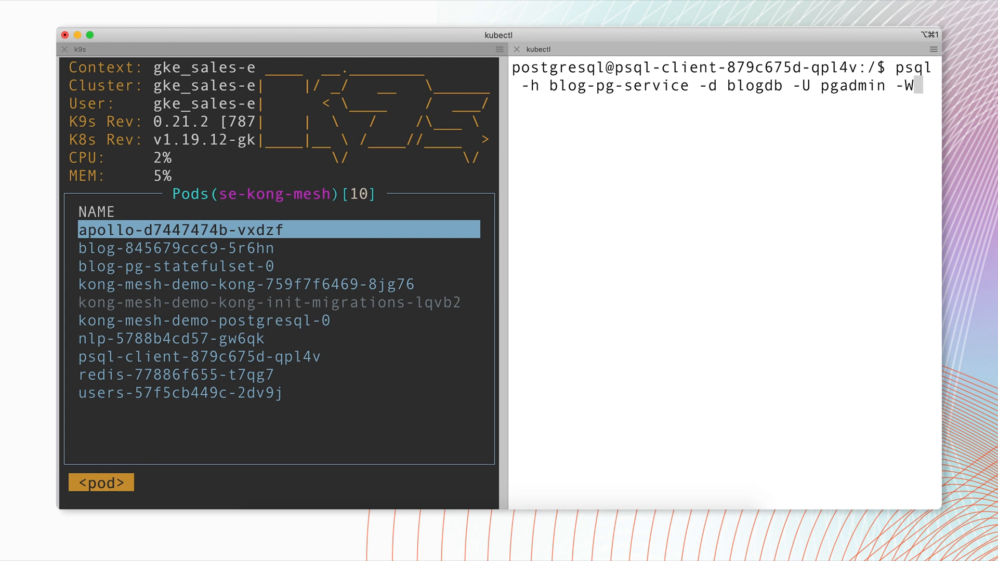
{"action": "key", "text": "Return"}
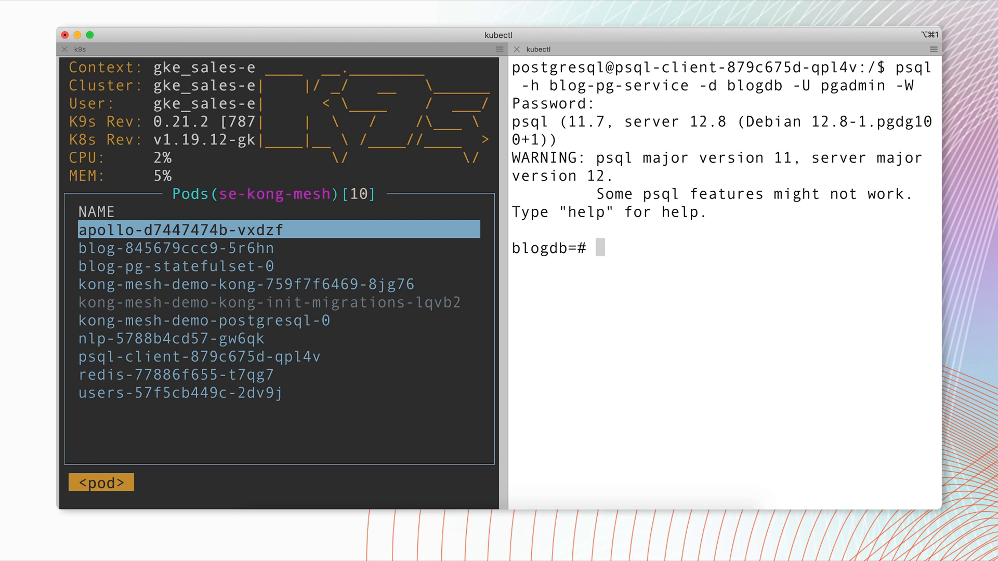
{"action": "type", "text": "exit"}
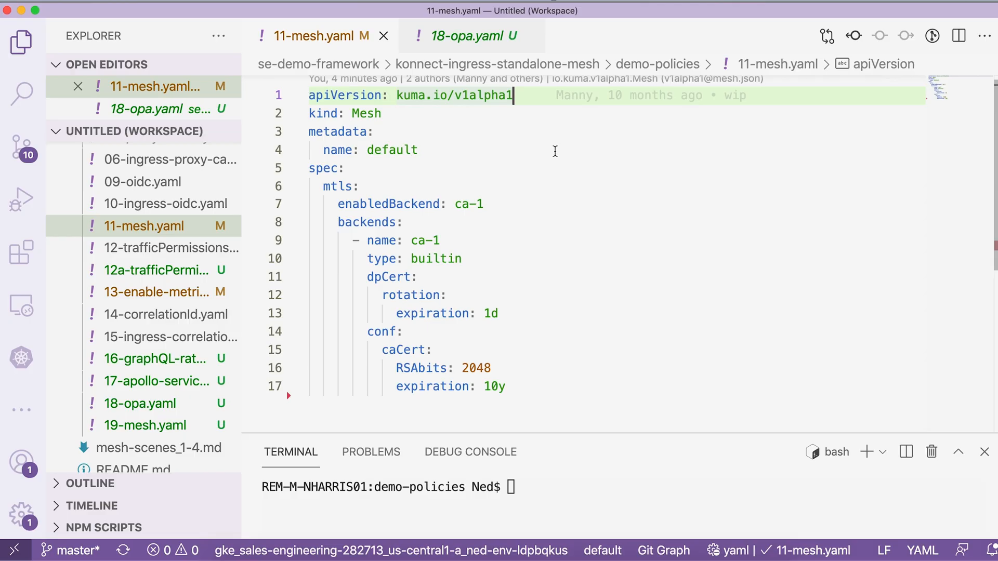
{"action": "mouse_move", "coordinate": [377, 140]}
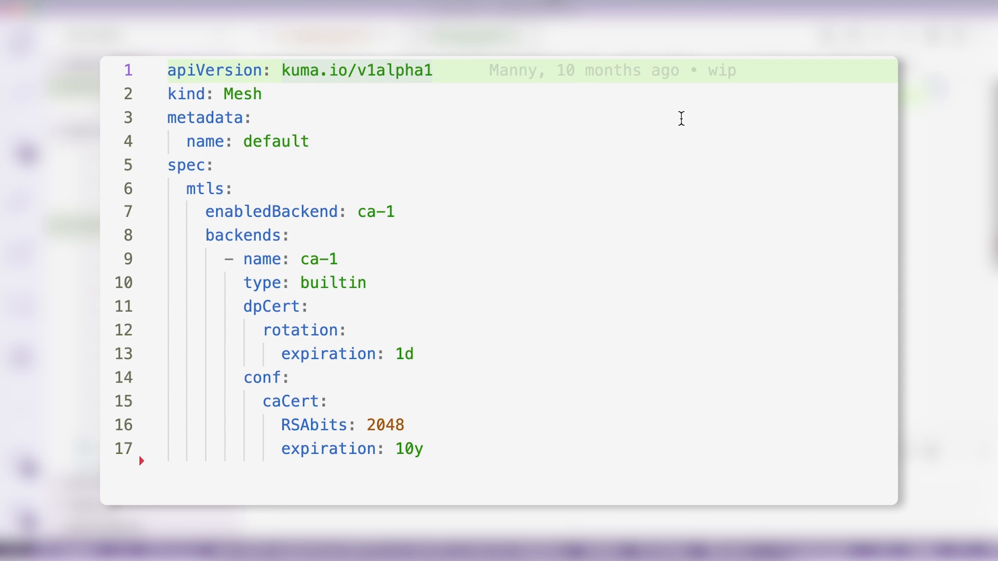
Apply 11-mesh.yaml with kubectl, reload the Meshes page, and resend the blog requests
{"action": "left_click", "coordinate": [433, 70]}
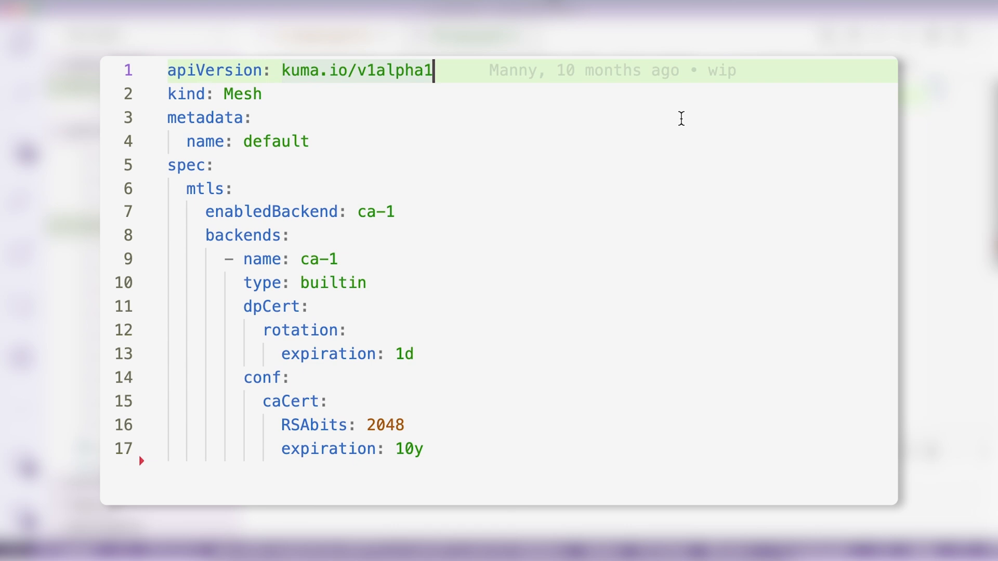
{"action": "mouse_move", "coordinate": [227, 202]}
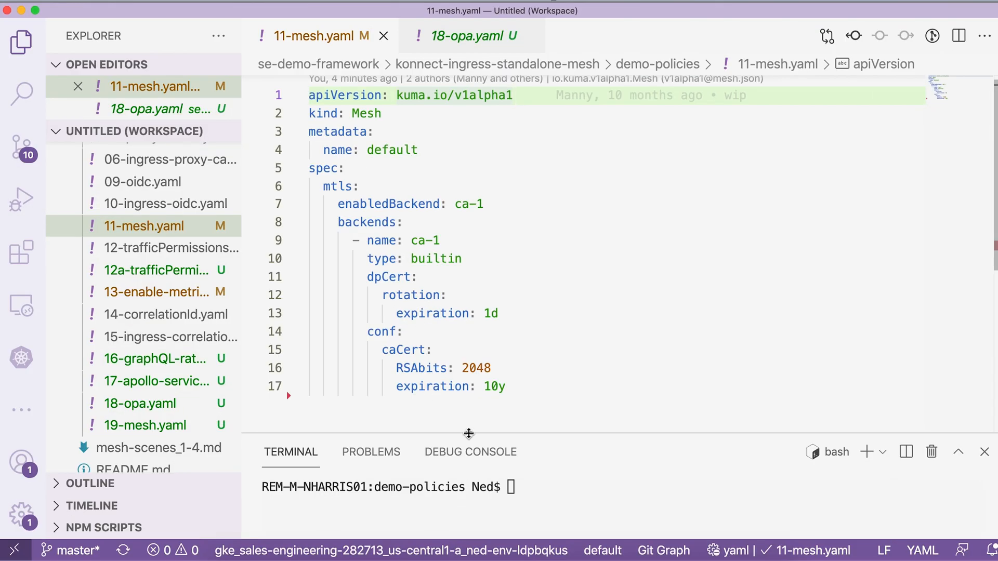
{"action": "type", "text": "kubectl apply -f 11-mesh.yaml"}
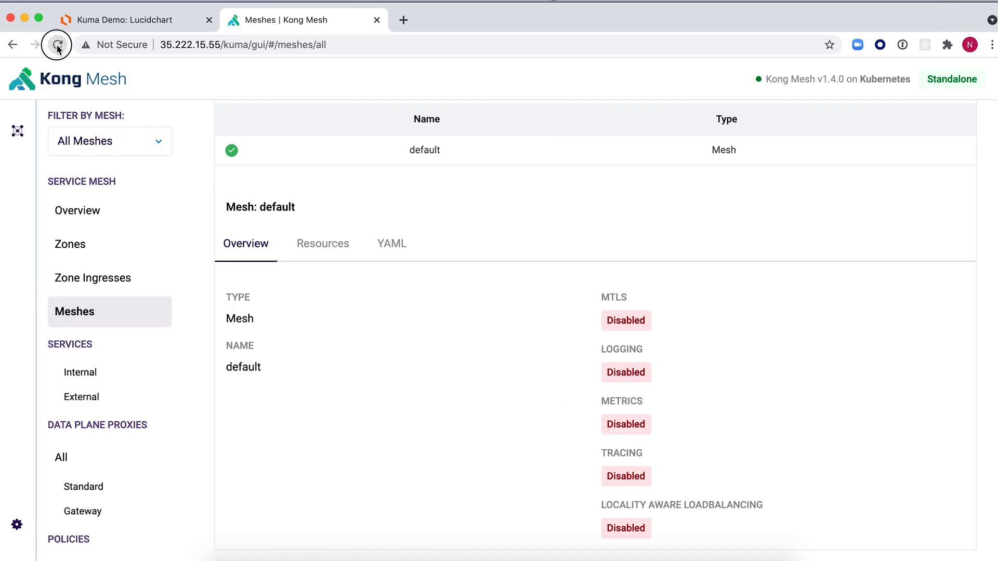
{"action": "left_click", "coordinate": [57, 45]}
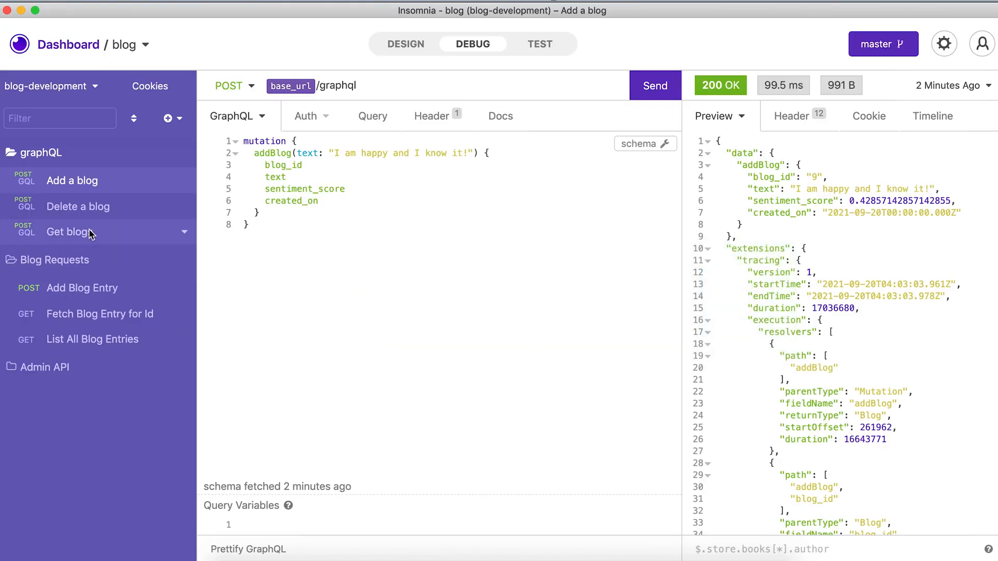
{"action": "left_click", "coordinate": [69, 232]}
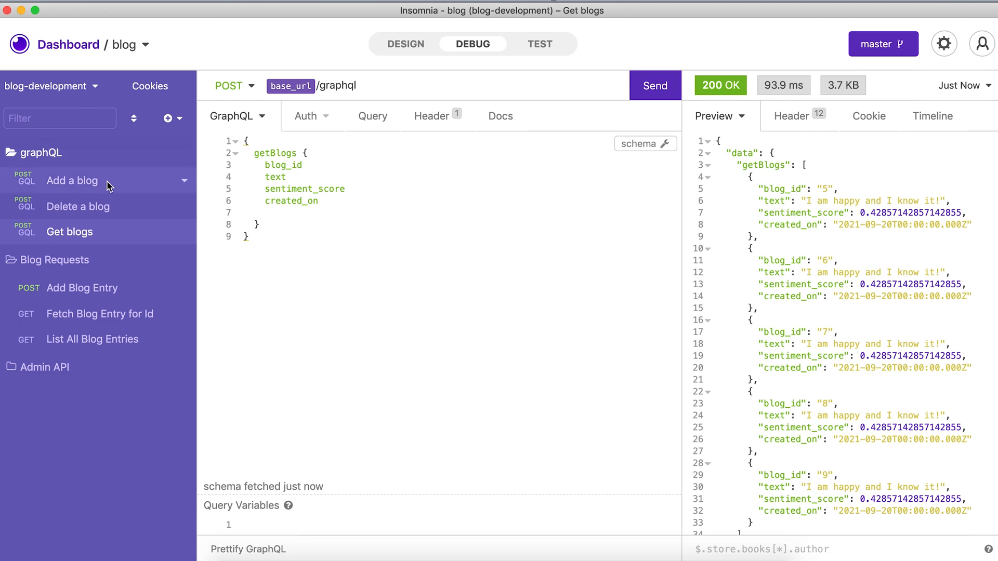
{"action": "left_click", "coordinate": [72, 180]}
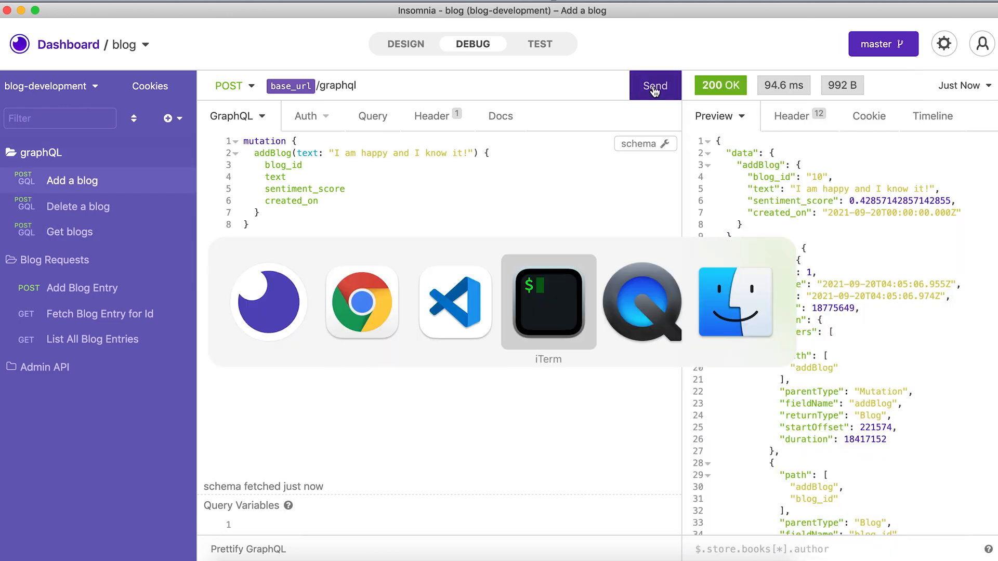
Rerun the psql connection to blogdb from the client shell and submit the password
{"action": "left_click", "coordinate": [547, 302]}
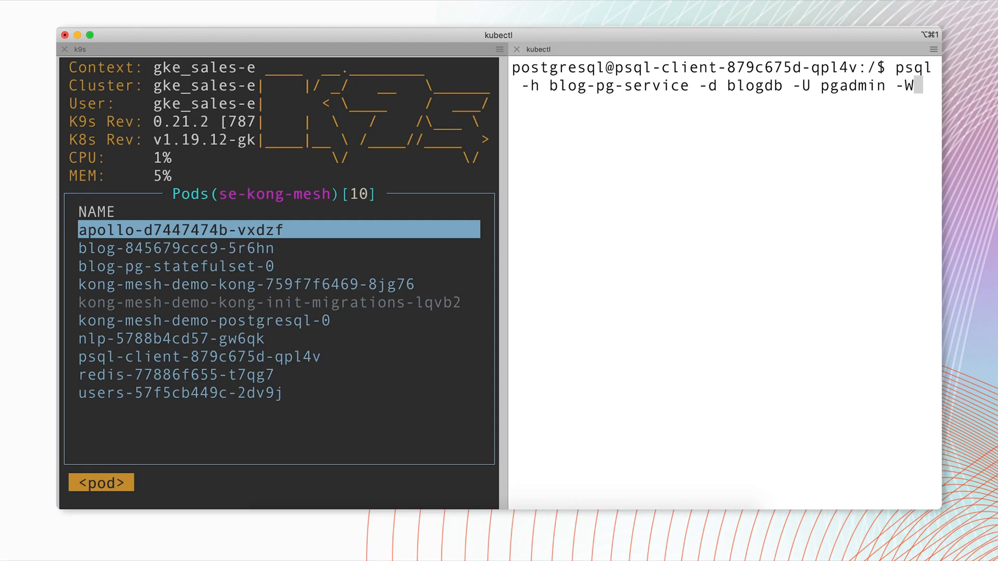
{"action": "key", "text": "Return"}
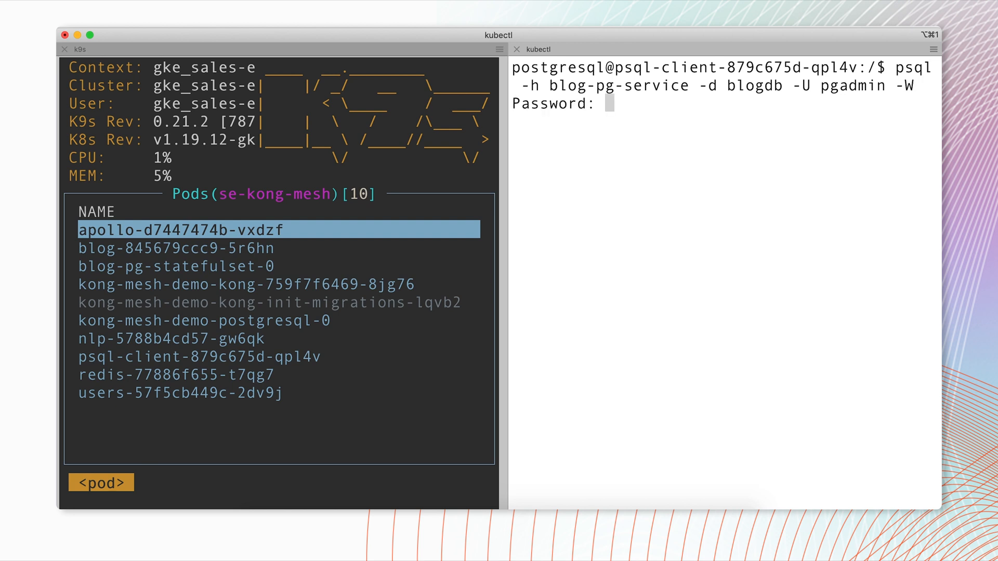
{"action": "key", "text": "Enter"}
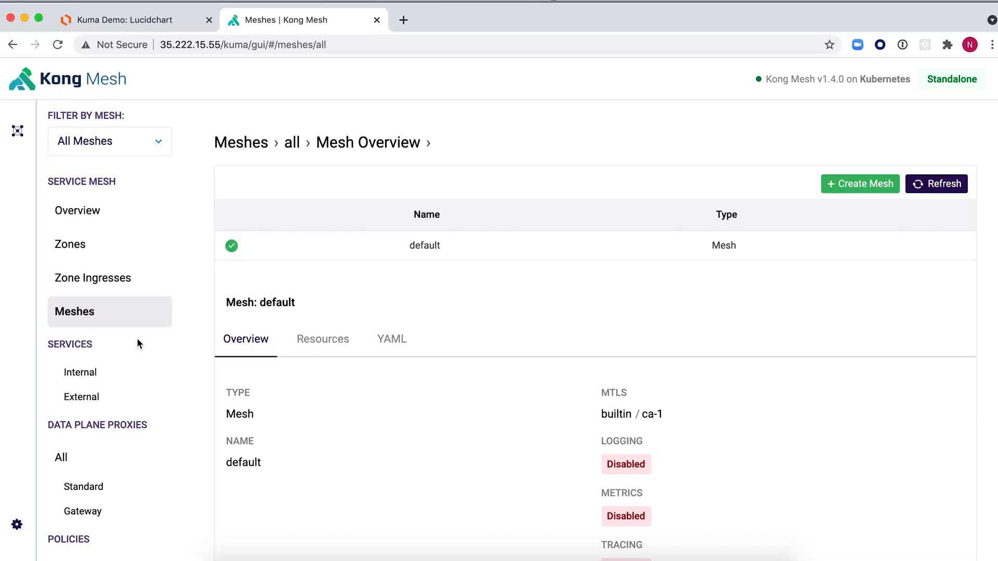
Open the allow-all-default permission under Policies > Traffic Permissions and view its YAML
{"action": "scroll", "scroll_direction": "down", "scroll_amount": 3}
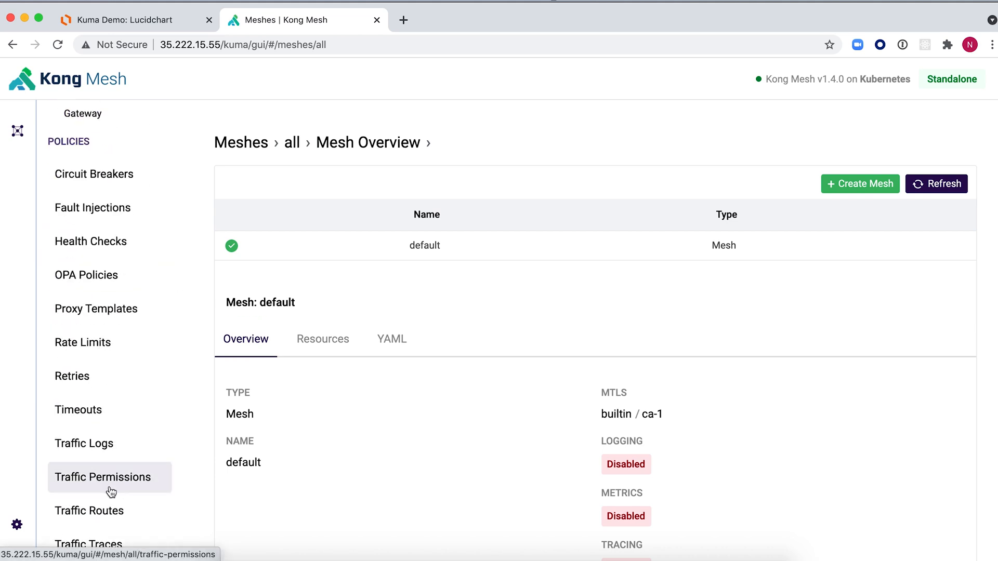
{"action": "left_click", "coordinate": [102, 476]}
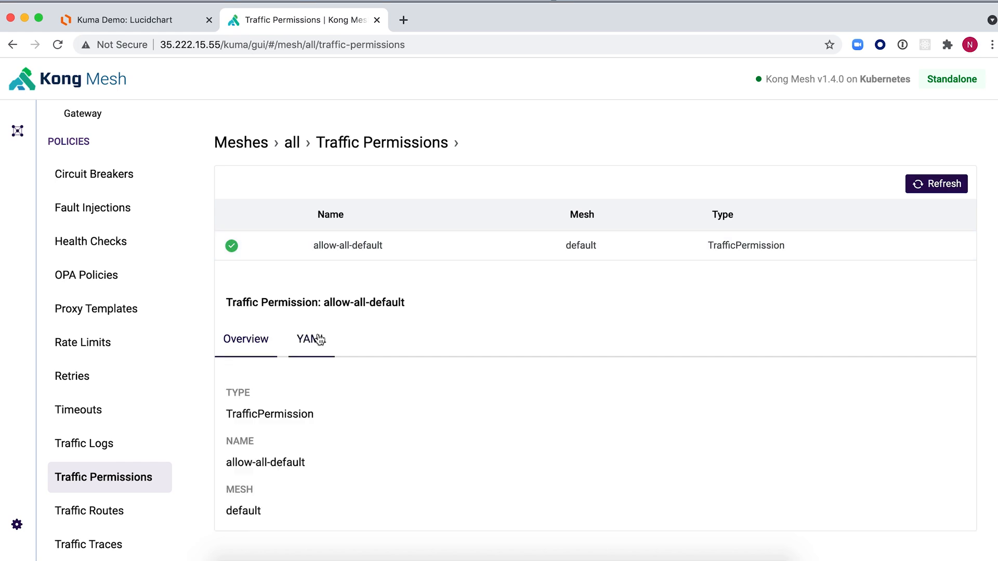
{"action": "left_click", "coordinate": [311, 338]}
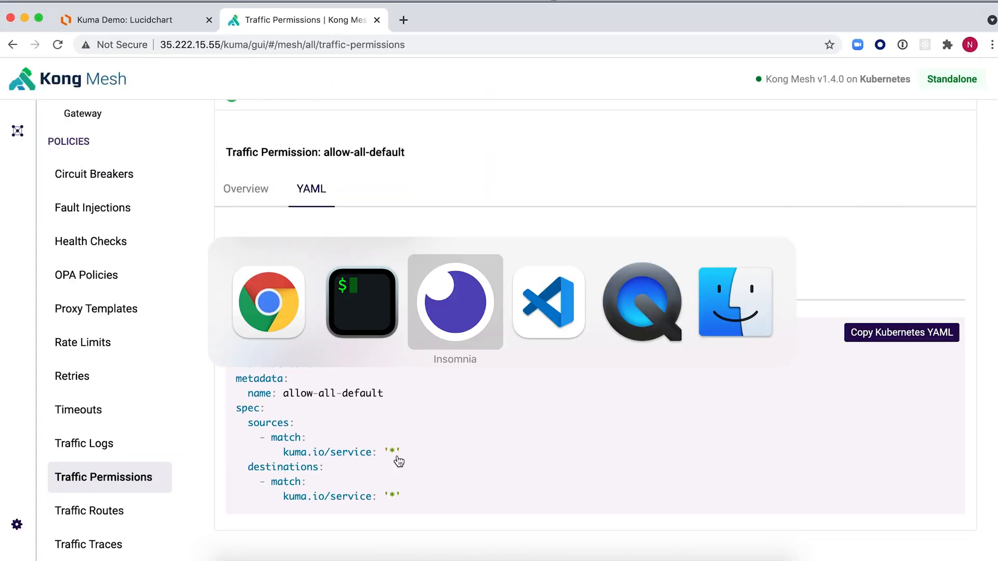
Review the tag-based traffic permissions in 12a-trafficPermissions-tags.yaml
{"action": "left_click", "coordinate": [548, 302]}
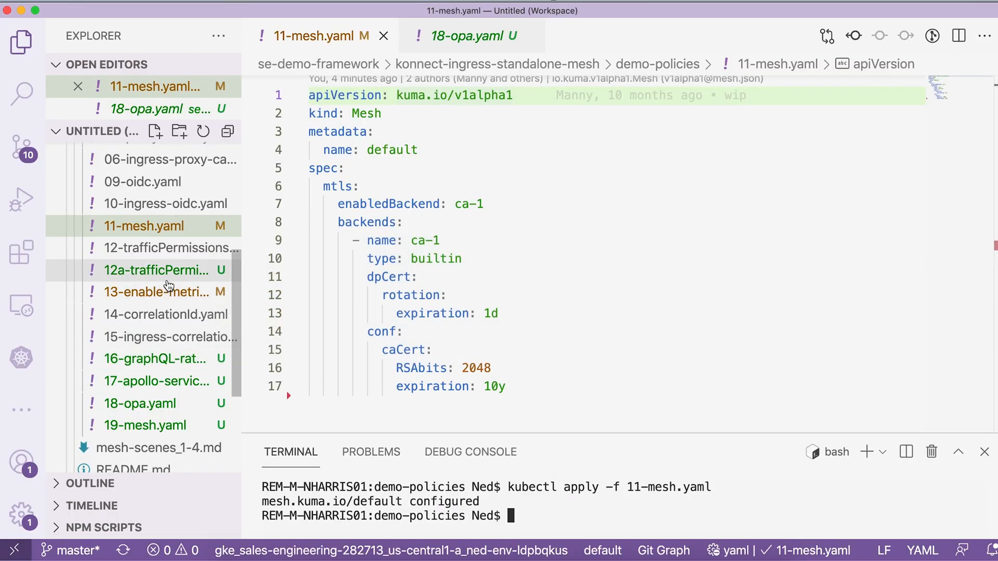
{"action": "left_click", "coordinate": [156, 270]}
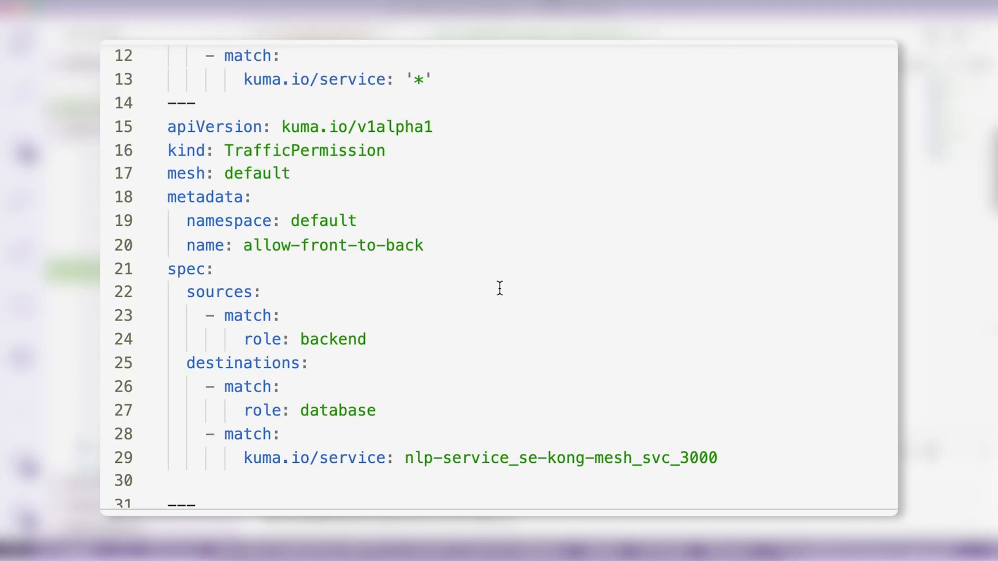
{"action": "mouse_move", "coordinate": [347, 411]}
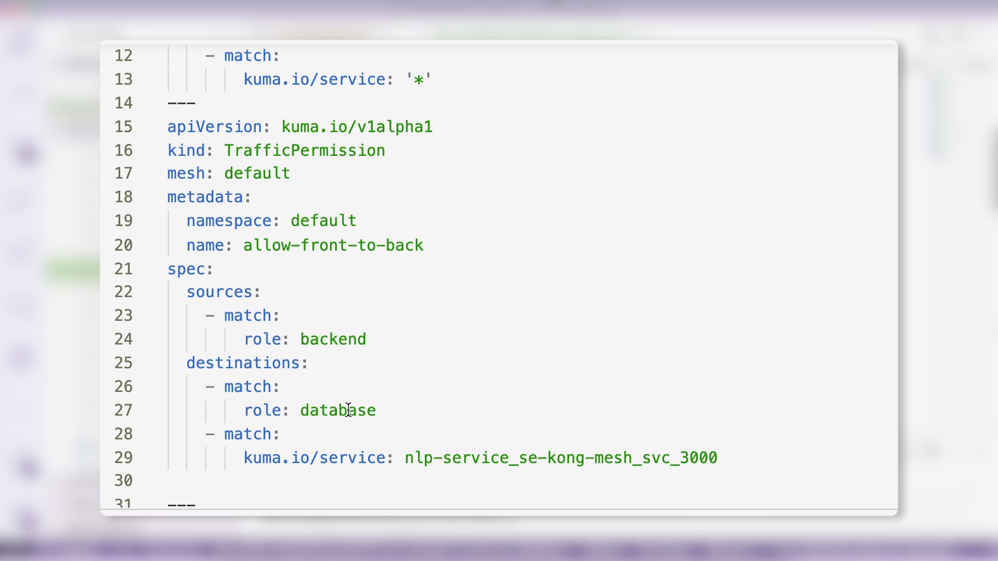
{"action": "mouse_move", "coordinate": [302, 485]}
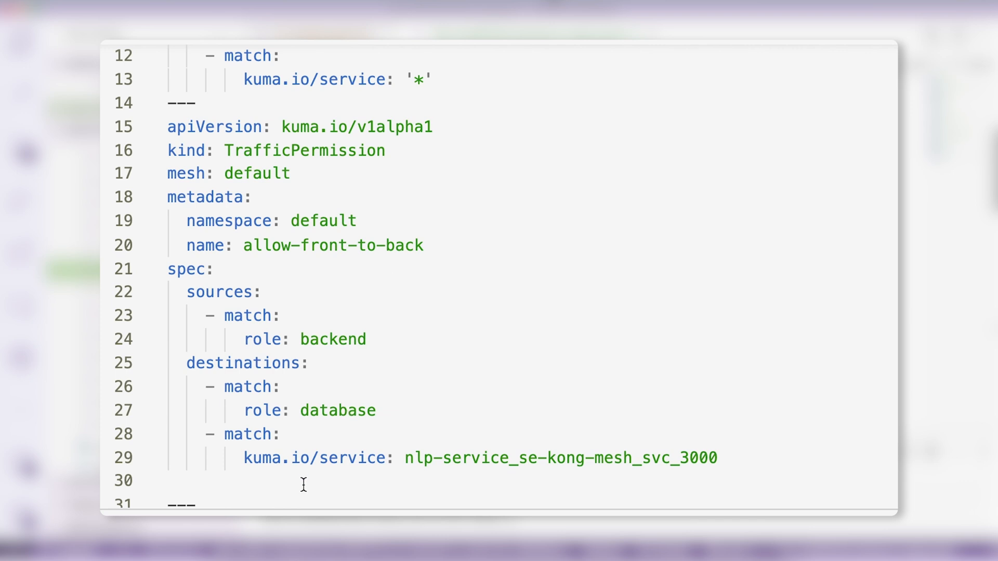
{"action": "mouse_move", "coordinate": [364, 376]}
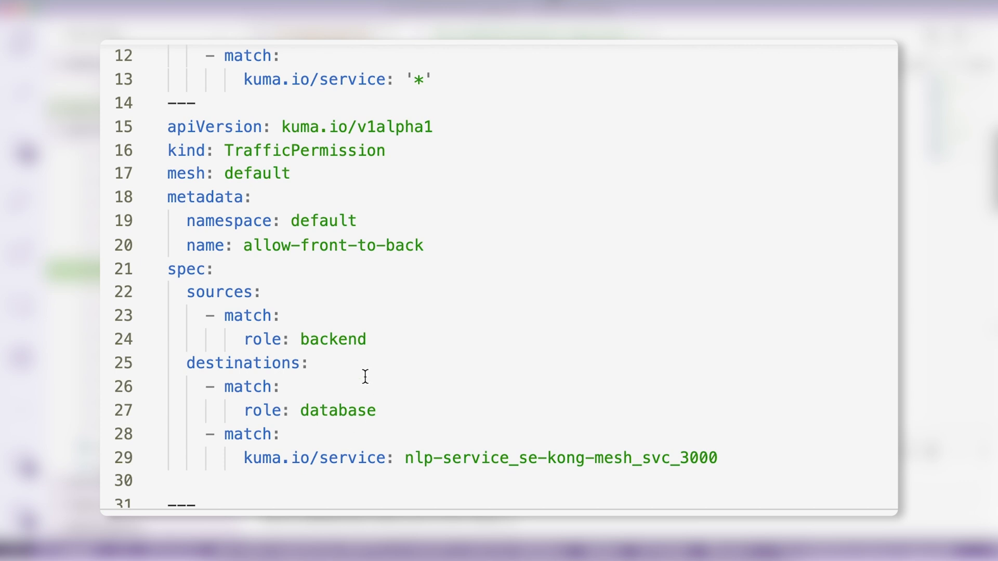
{"action": "mouse_move", "coordinate": [304, 373]}
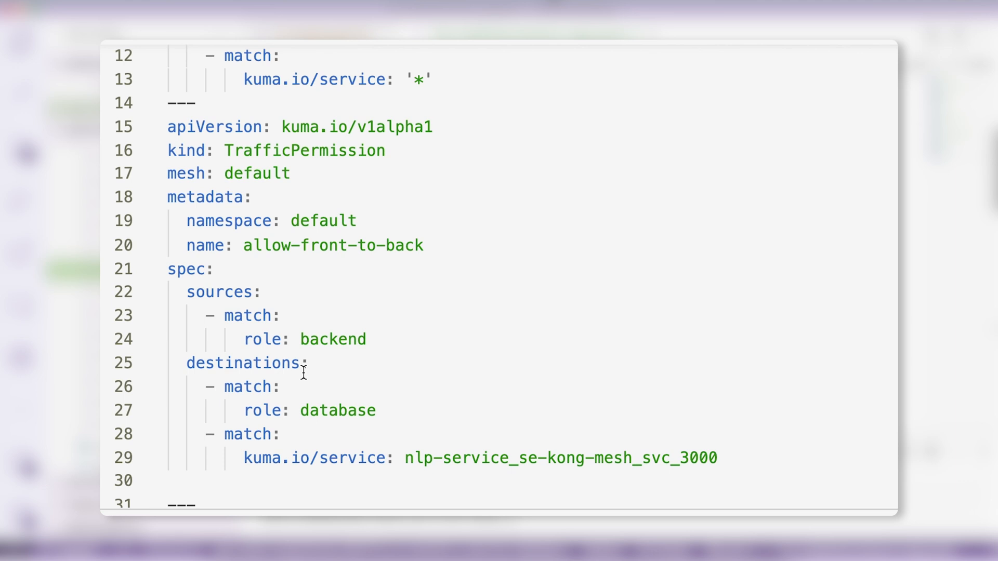
{"action": "mouse_move", "coordinate": [464, 482]}
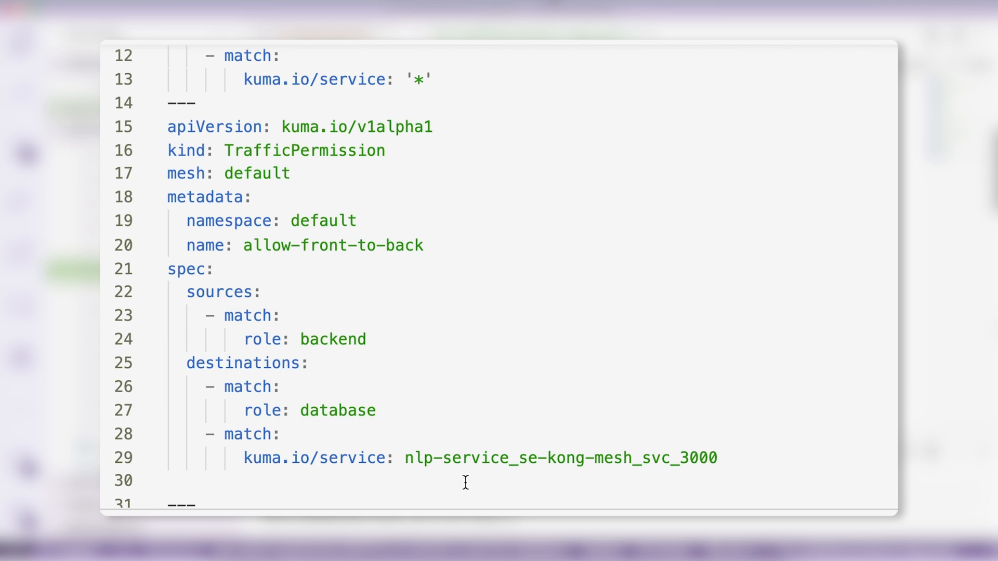
{"action": "mouse_move", "coordinate": [459, 459]}
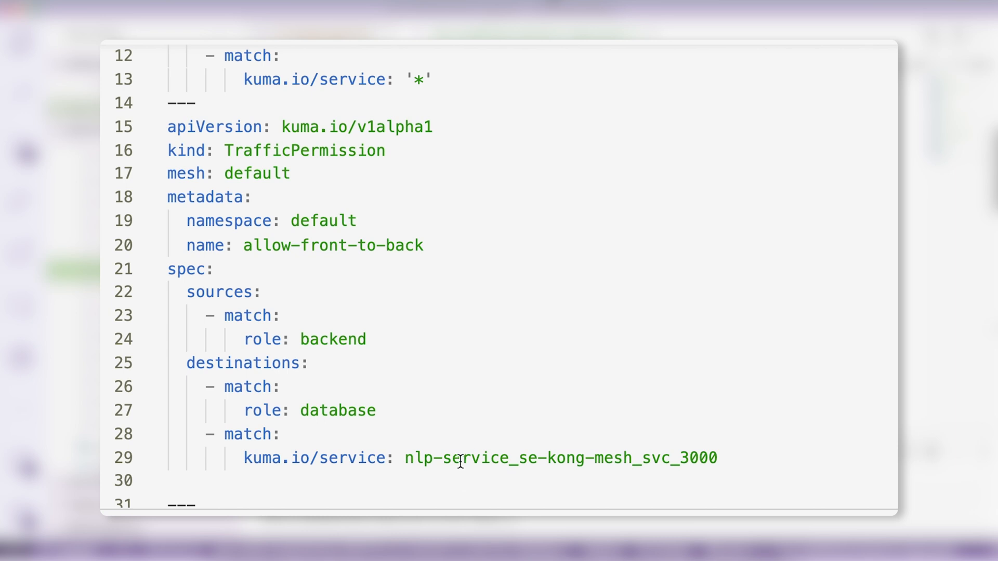
{"action": "mouse_move", "coordinate": [375, 371]}
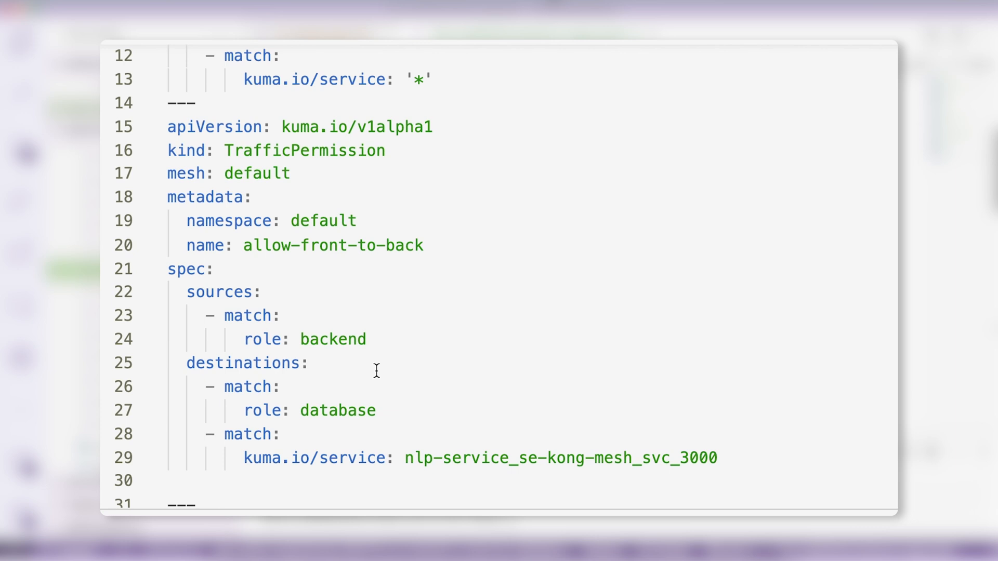
{"action": "mouse_move", "coordinate": [348, 390]}
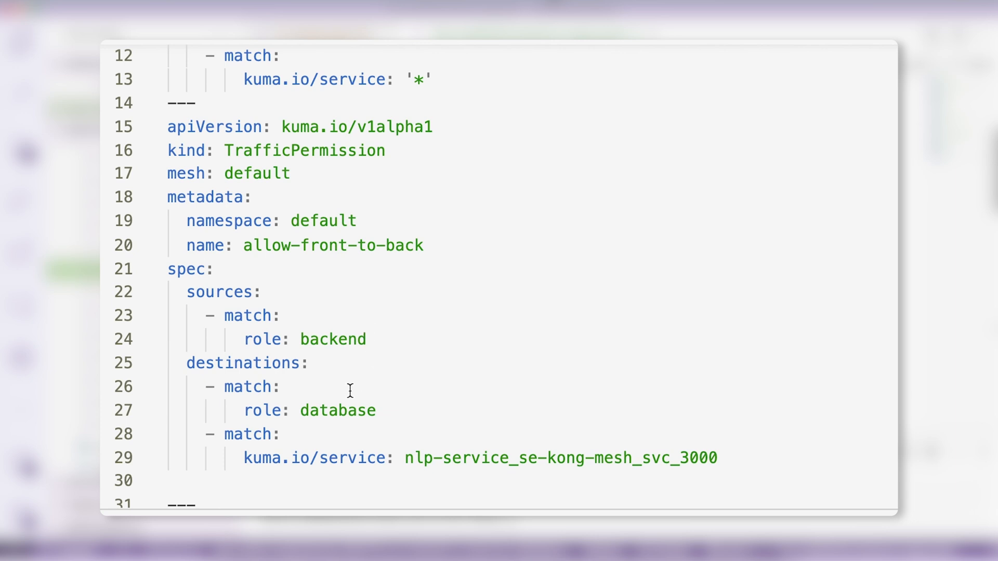
{"action": "mouse_move", "coordinate": [498, 466]}
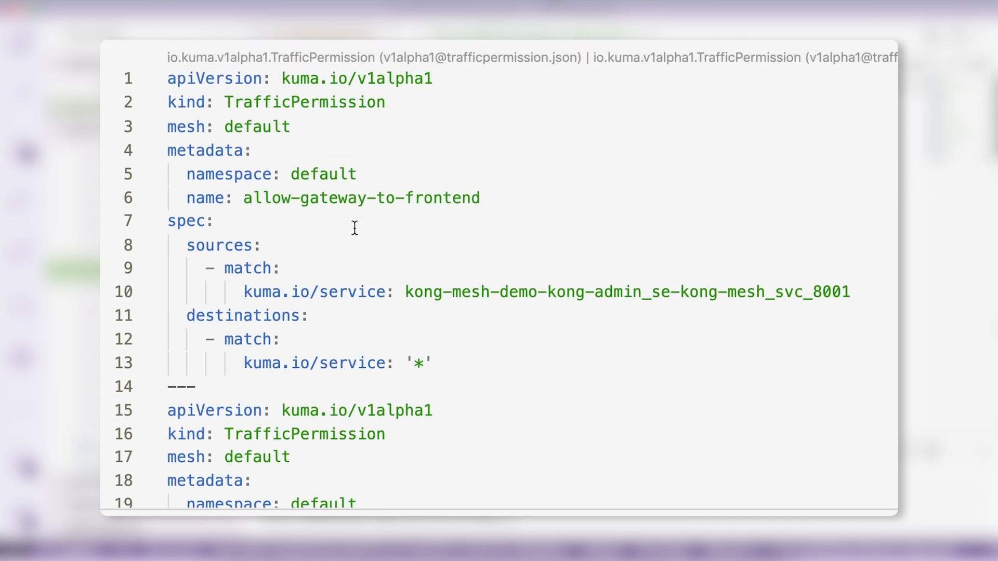
{"action": "scroll", "scroll_direction": "down", "scroll_amount": 3}
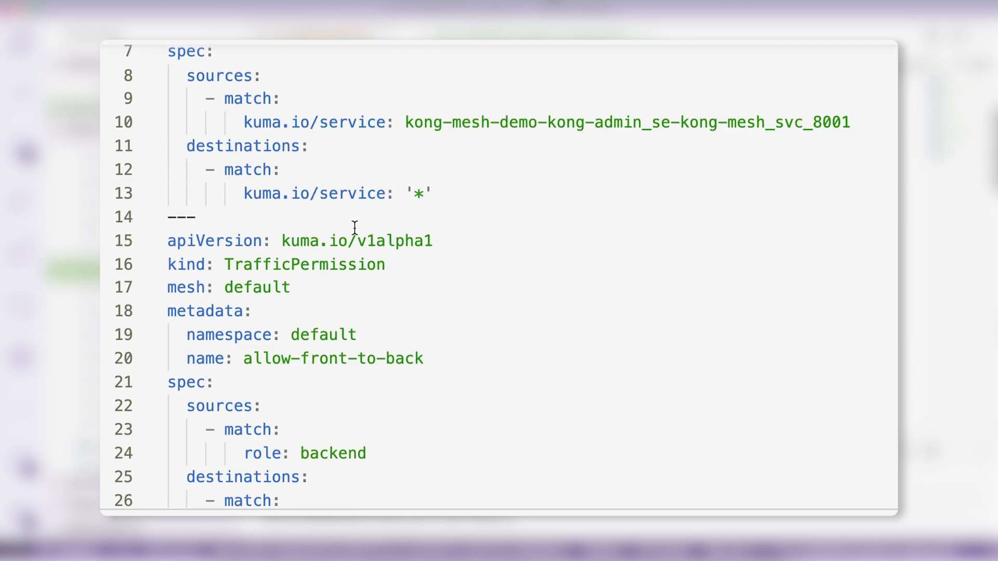
{"action": "scroll", "scroll_direction": "down", "scroll_amount": 3}
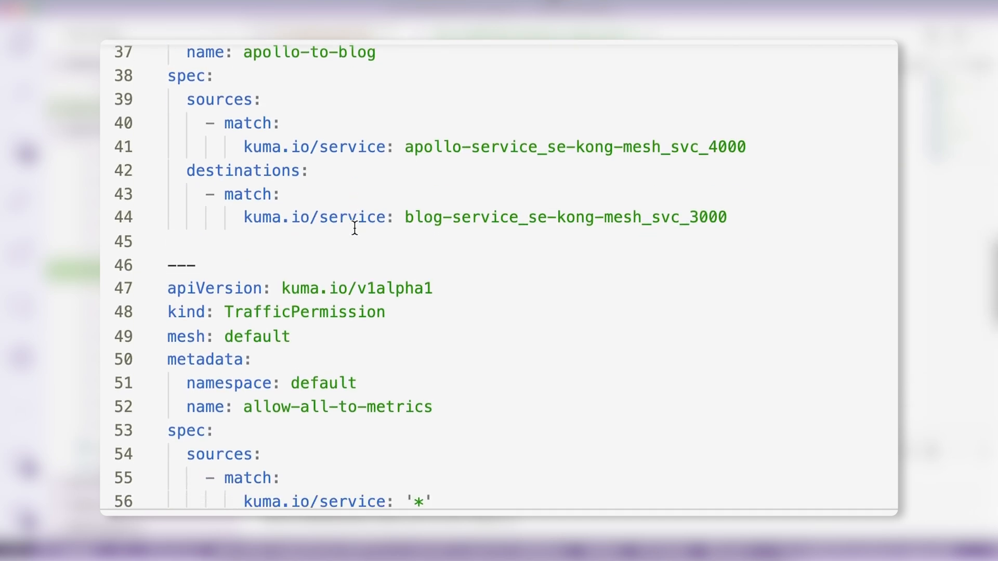
{"action": "scroll", "scroll_direction": "down", "scroll_amount": 3}
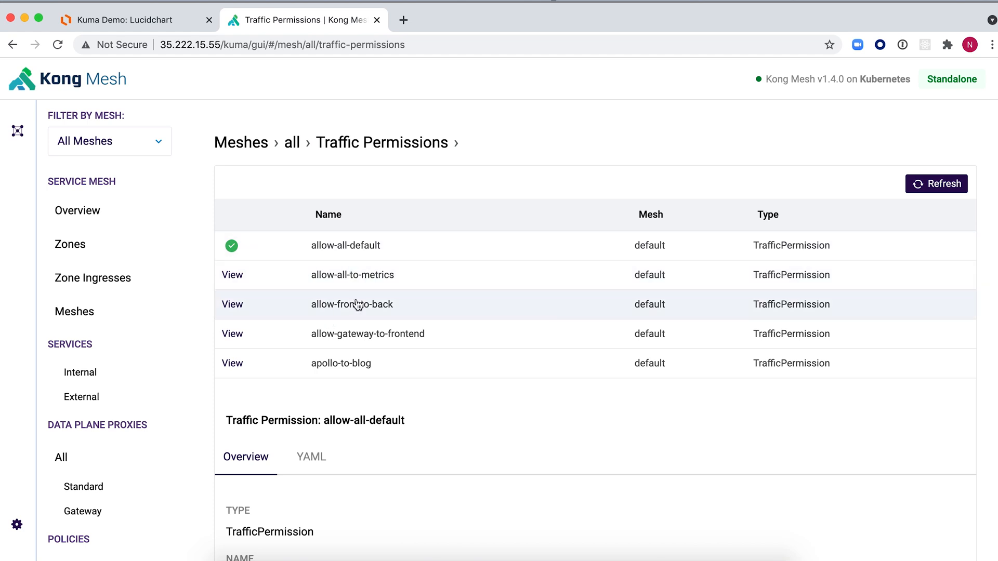
Check the five traffic permissions in Kong Mesh and add blog 11 from Insomnia
{"action": "left_click", "coordinate": [232, 304]}
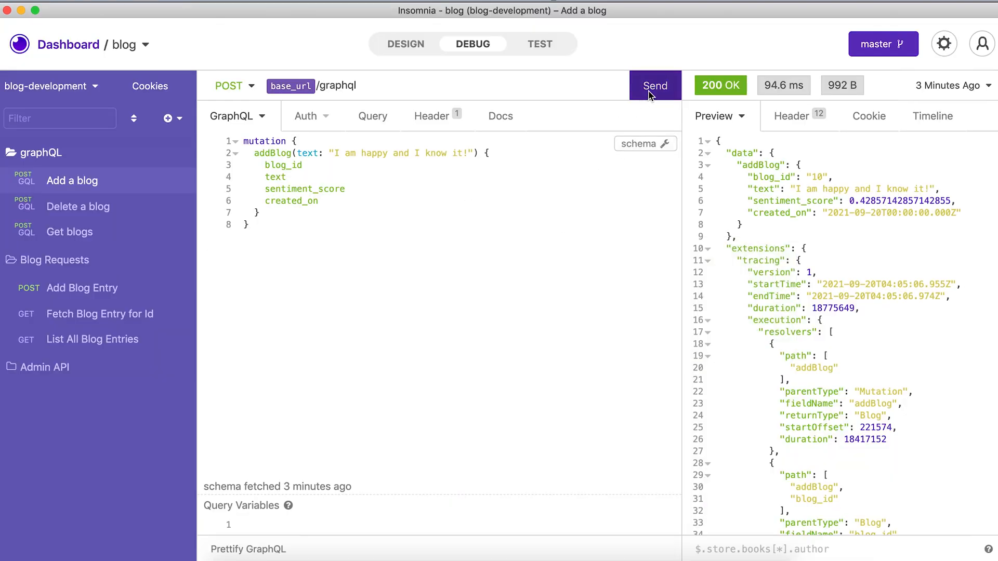
{"action": "left_click", "coordinate": [654, 85]}
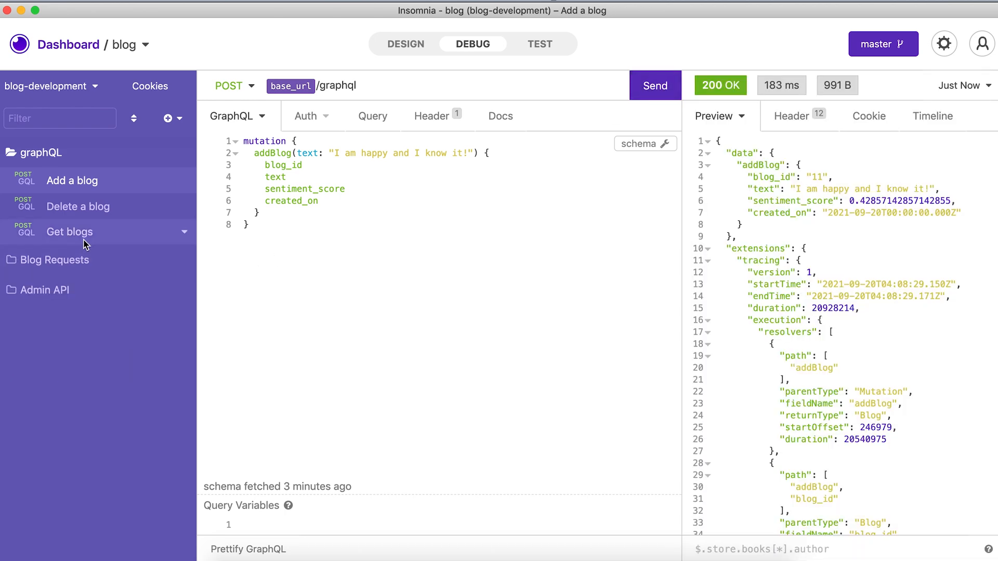
{"action": "left_click", "coordinate": [69, 232]}
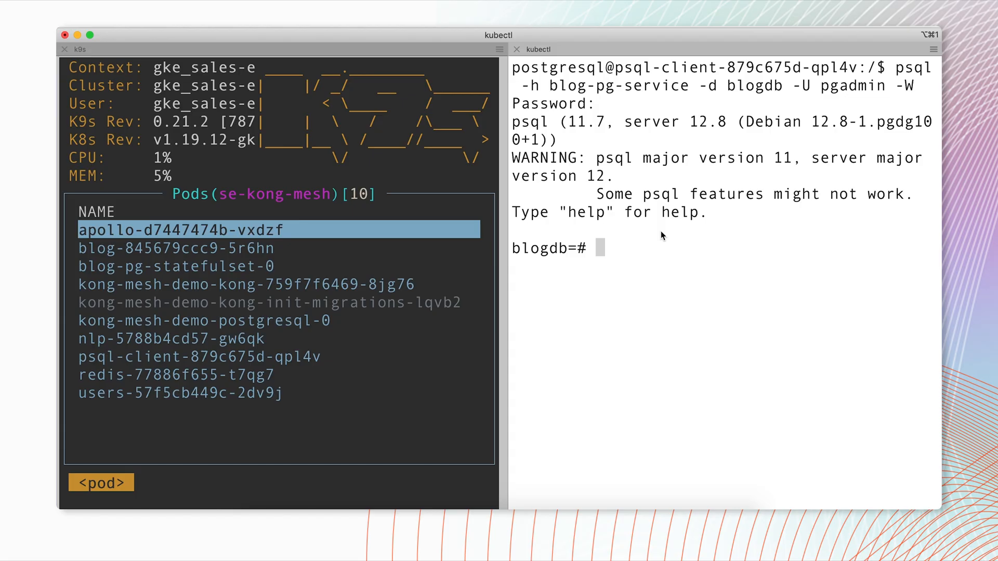
Exit psql and retry the blogdb connection, which the server now closes unexpectedly
{"action": "type", "text": "exi"}
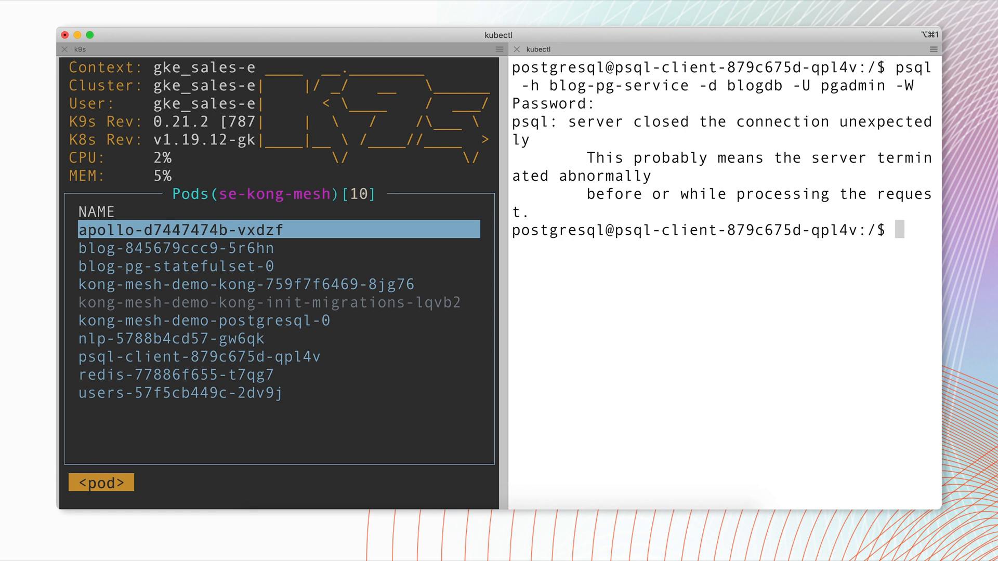
{"action": "key", "text": "cmd+tab"}
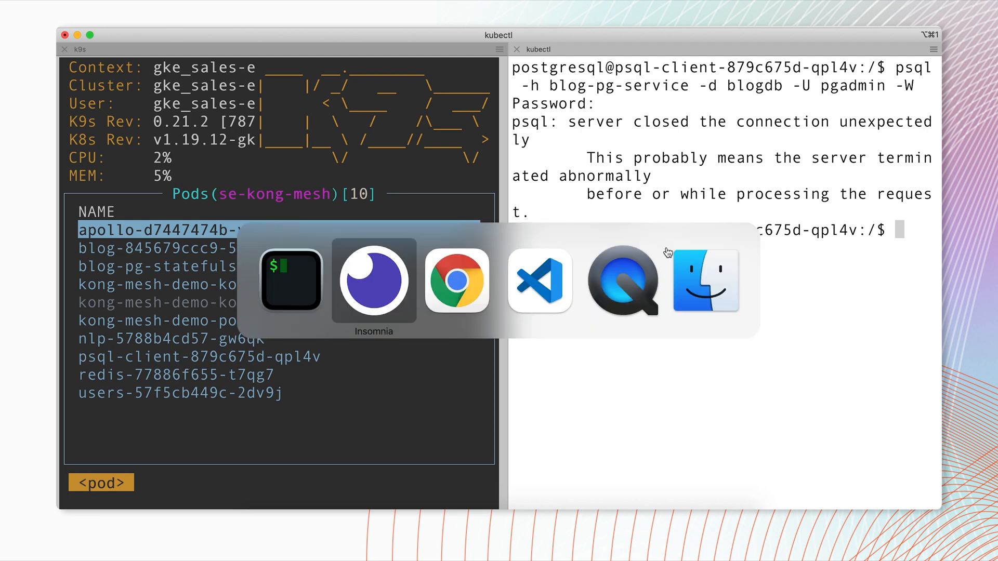
Switch to VS Code and open the opa-1 policy file 18-opa.yaml
{"action": "left_click", "coordinate": [538, 281]}
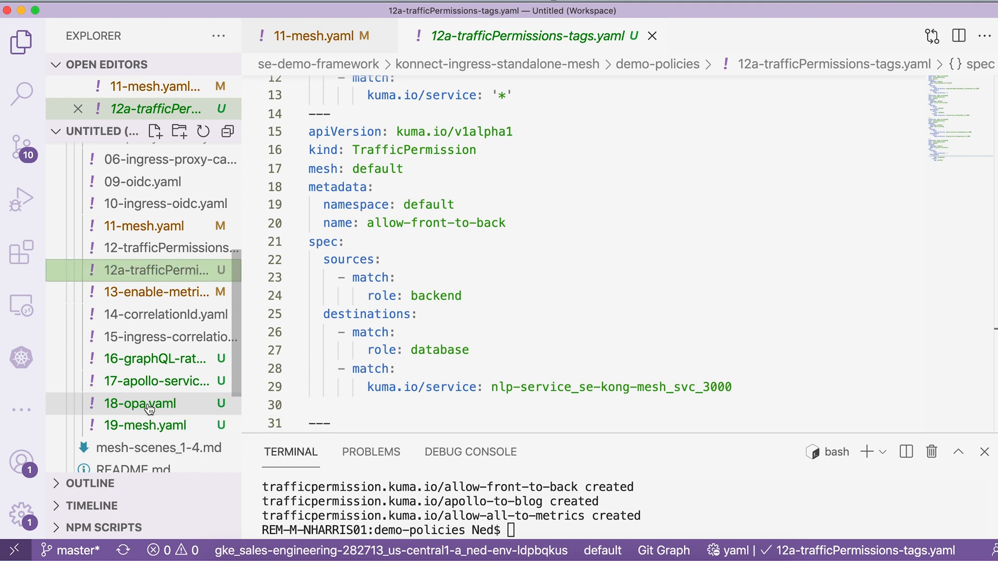
{"action": "left_click", "coordinate": [139, 403]}
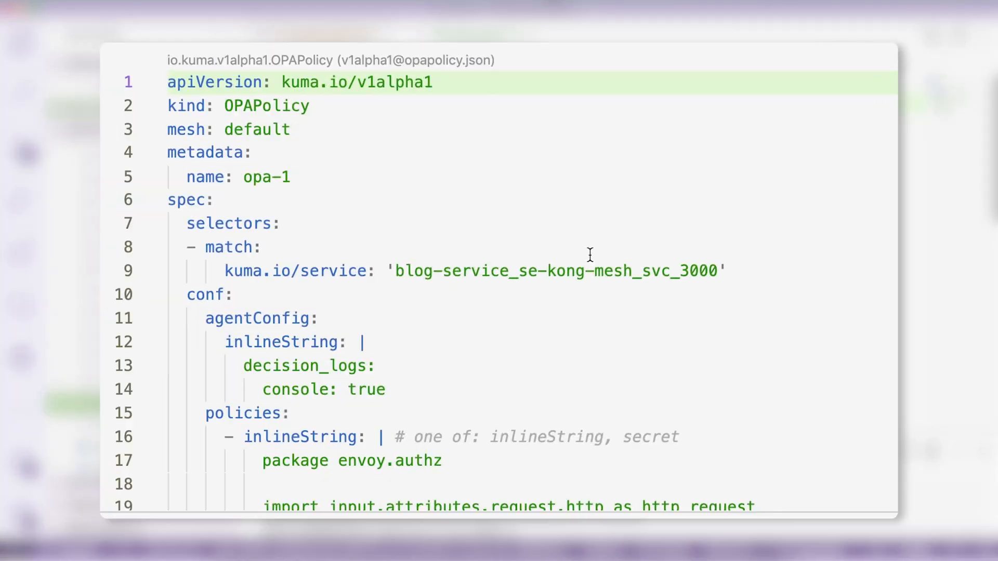
{"action": "mouse_move", "coordinate": [246, 106]}
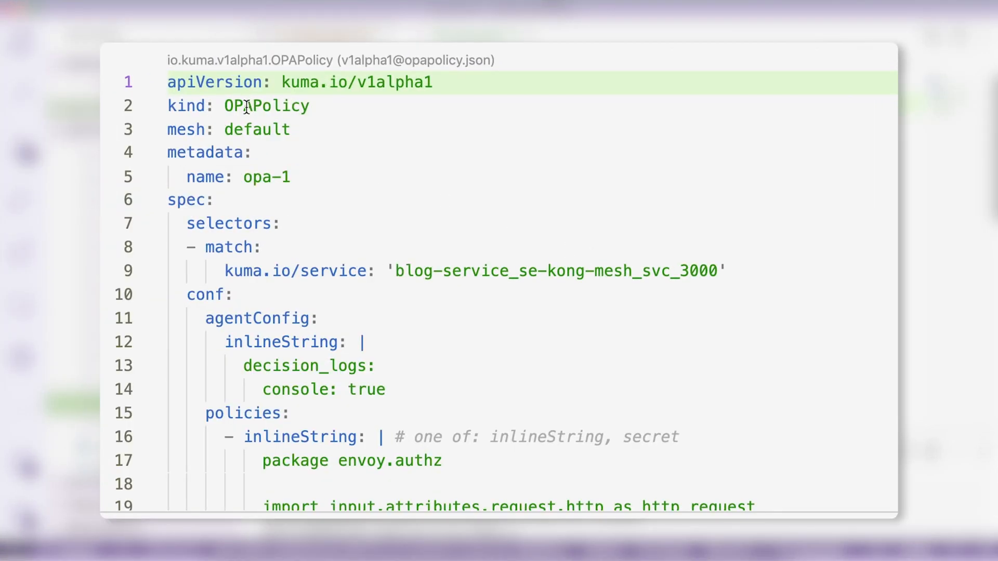
{"action": "mouse_move", "coordinate": [324, 150]}
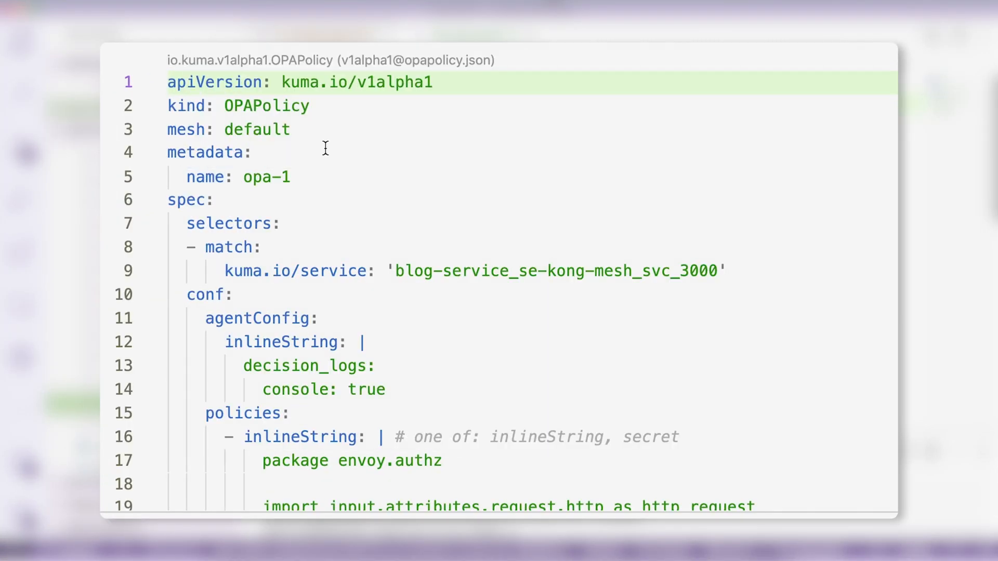
{"action": "mouse_move", "coordinate": [294, 198]}
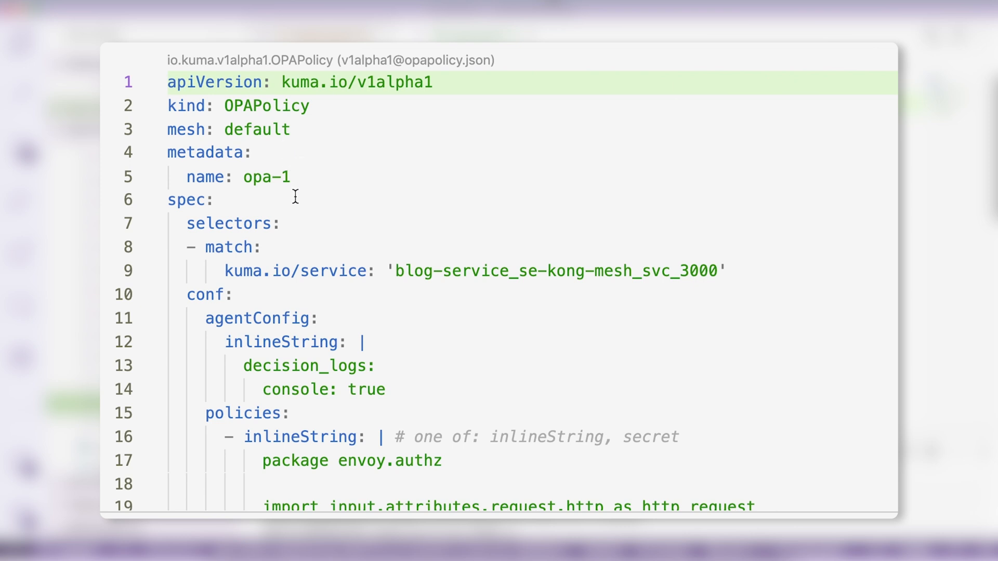
Review the GET-only 18-opa.yaml policy and apply it with kubectl
{"action": "scroll", "scroll_direction": "down", "scroll_amount": 3}
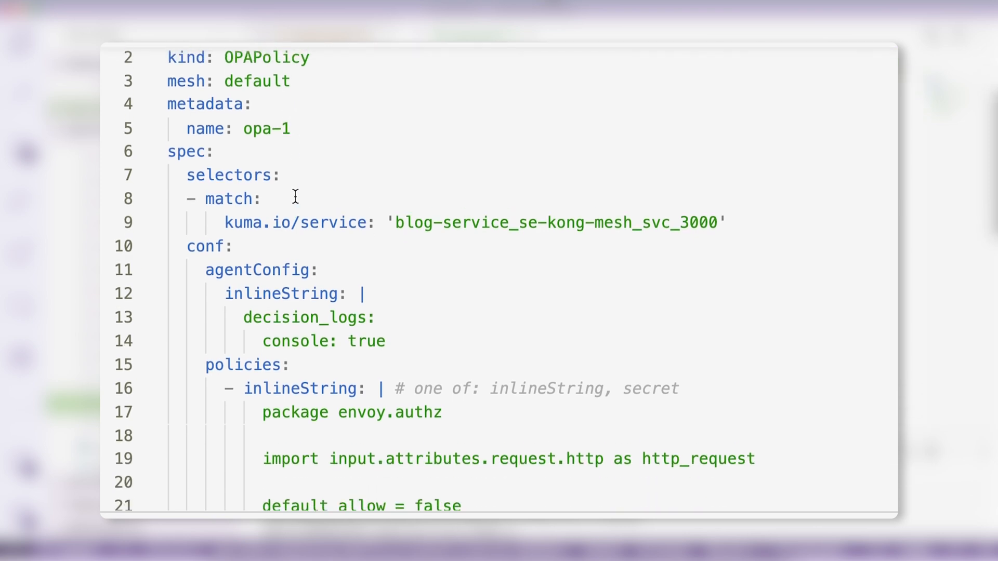
{"action": "scroll", "scroll_direction": "down", "scroll_amount": 3}
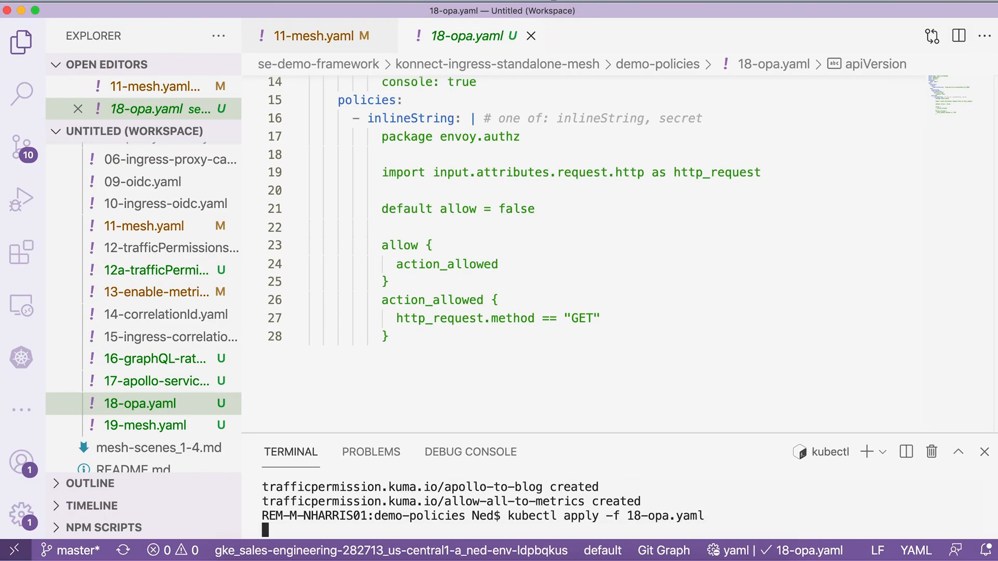
{"action": "key", "text": "cmd+tab"}
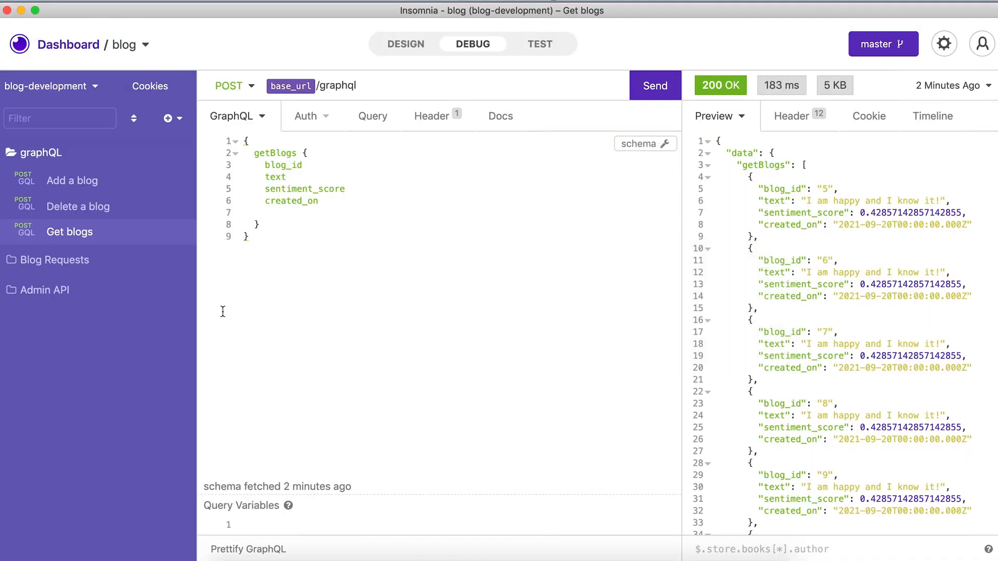
Resend Get blogs in Insomnia, still getting 200 OK under the OPA policy
{"action": "left_click", "coordinate": [655, 85]}
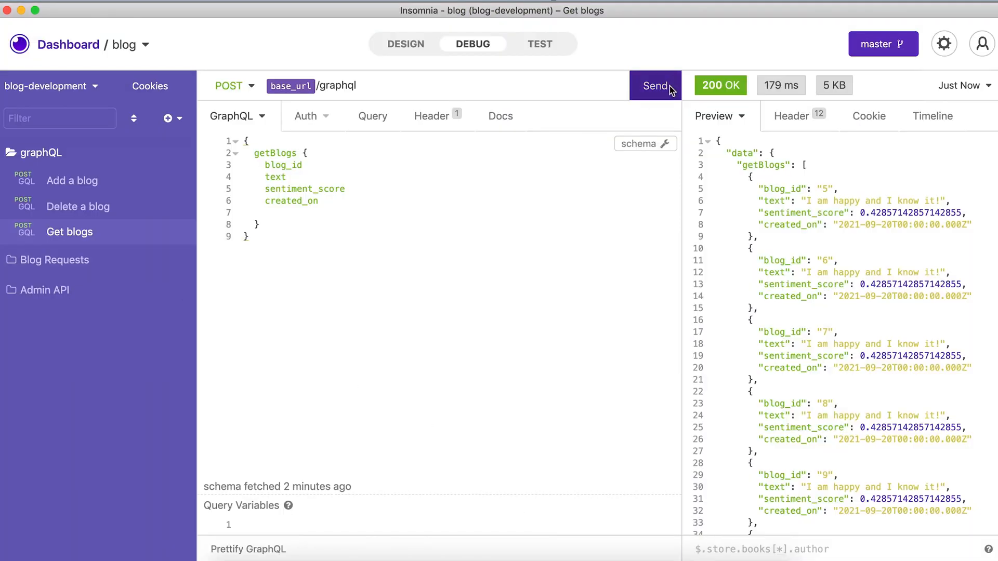
{"action": "left_click", "coordinate": [72, 180]}
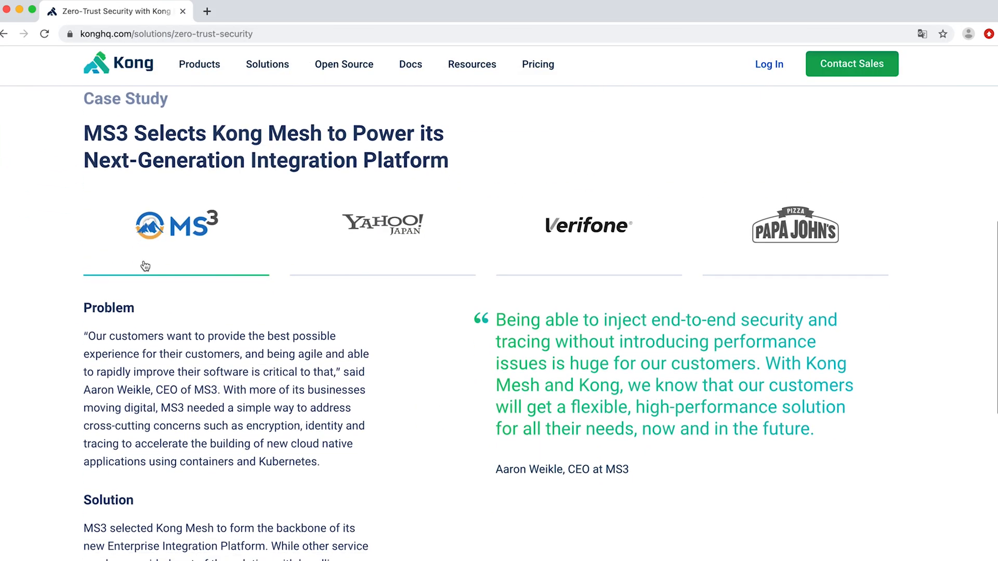
Scroll the Kong zero-trust security page past the mTLS and OPA sections to Related Use Cases
{"action": "scroll", "scroll_direction": "down", "scroll_amount": 3}
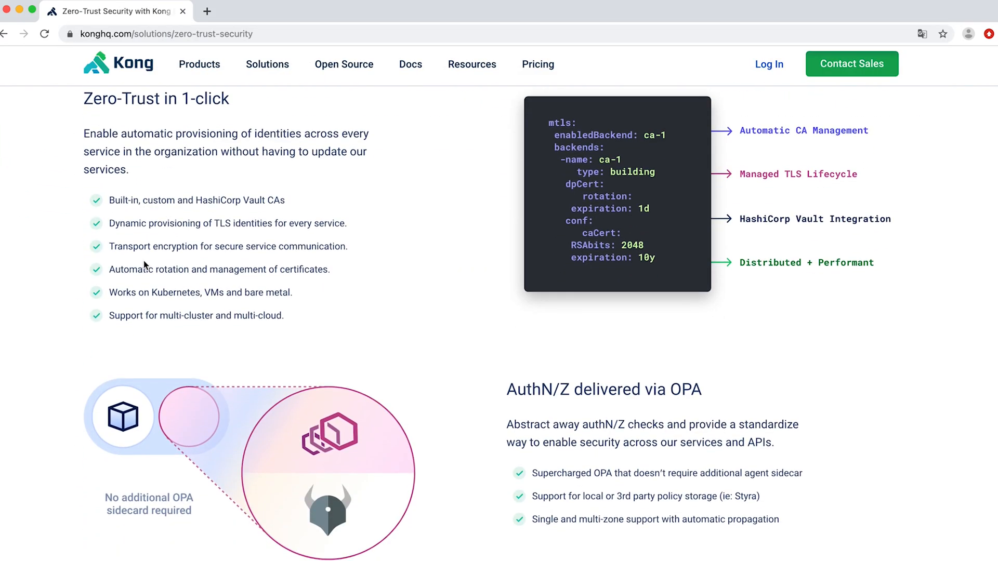
{"action": "scroll", "scroll_direction": "down", "scroll_amount": 3}
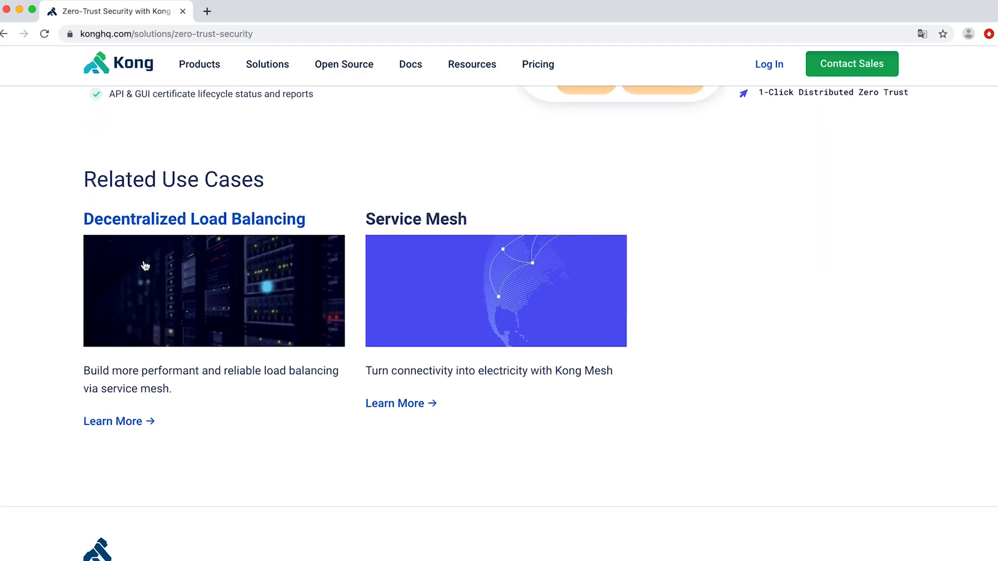